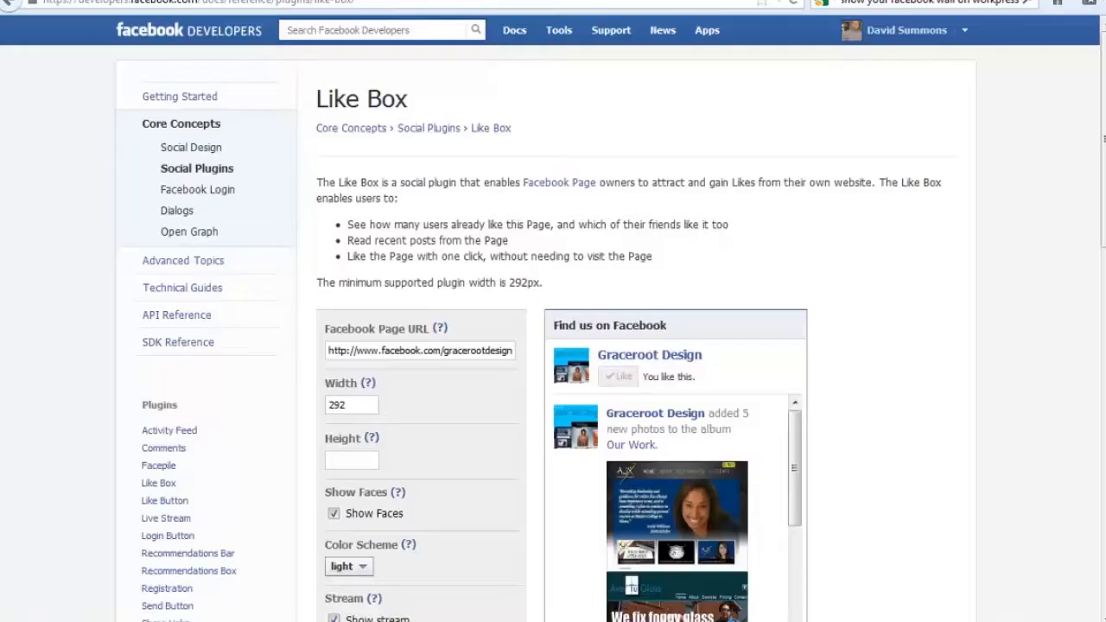
Review the Like Box documentation before navigating to facebook.com/gracerootdesign
scroll("down", 3)
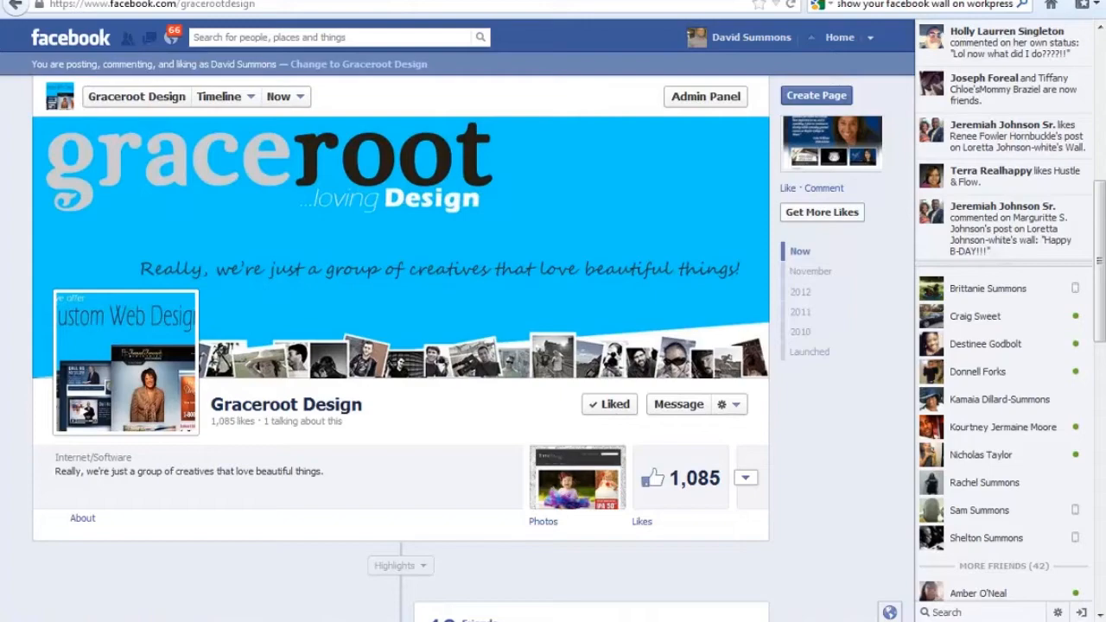
Reach the Graceroot Design page's Basic Information settings through Admin Panel > Edit Page
scroll("down", 3)
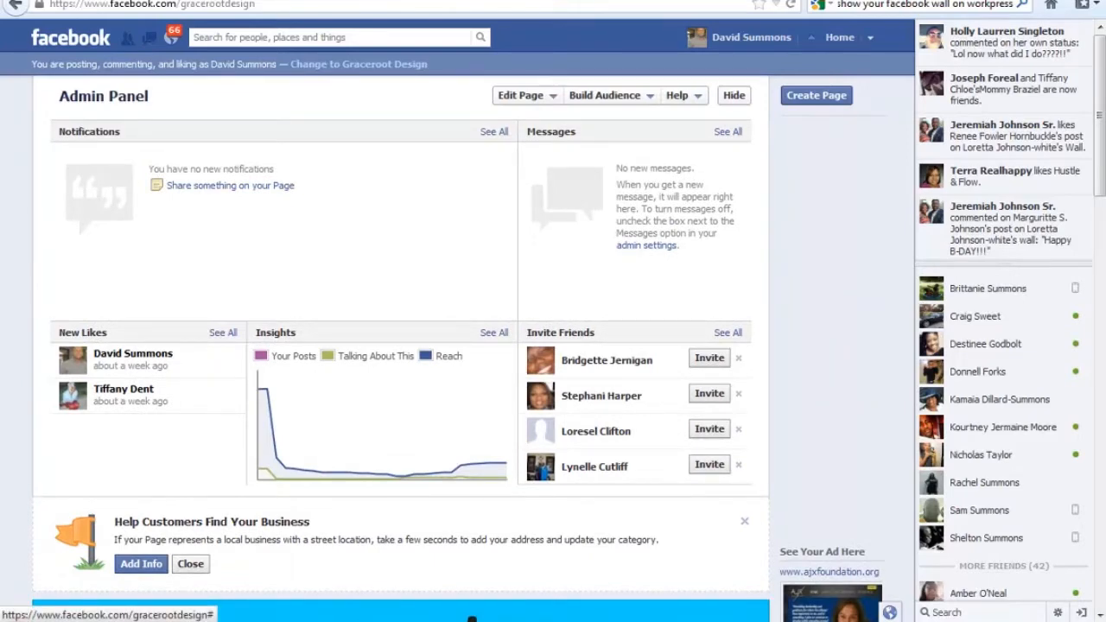
left_click(522, 95)
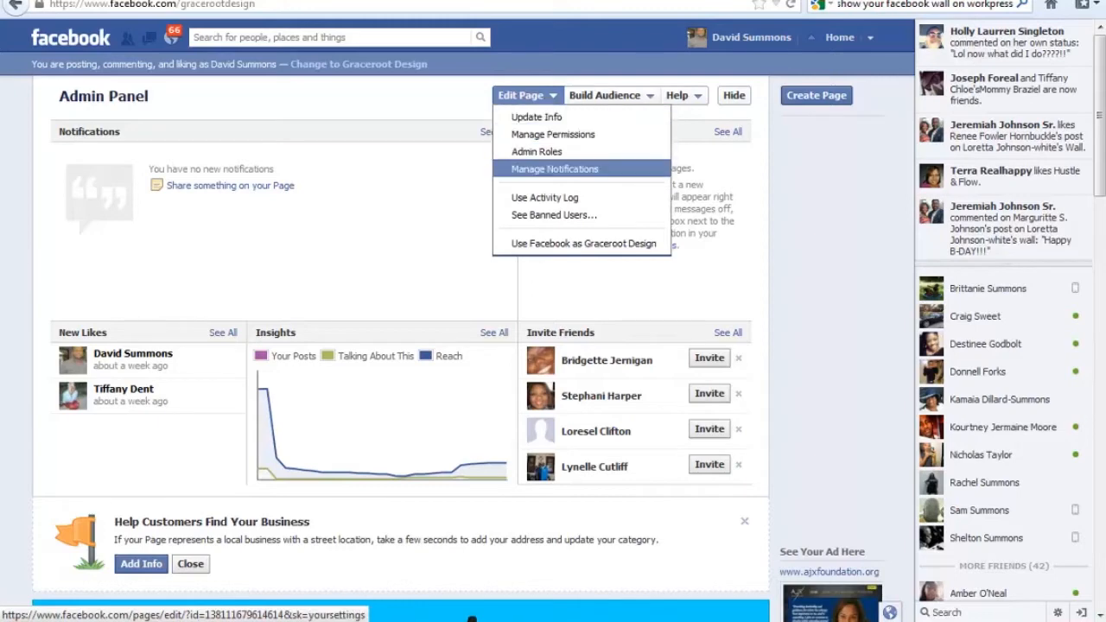
mouse_move(553, 135)
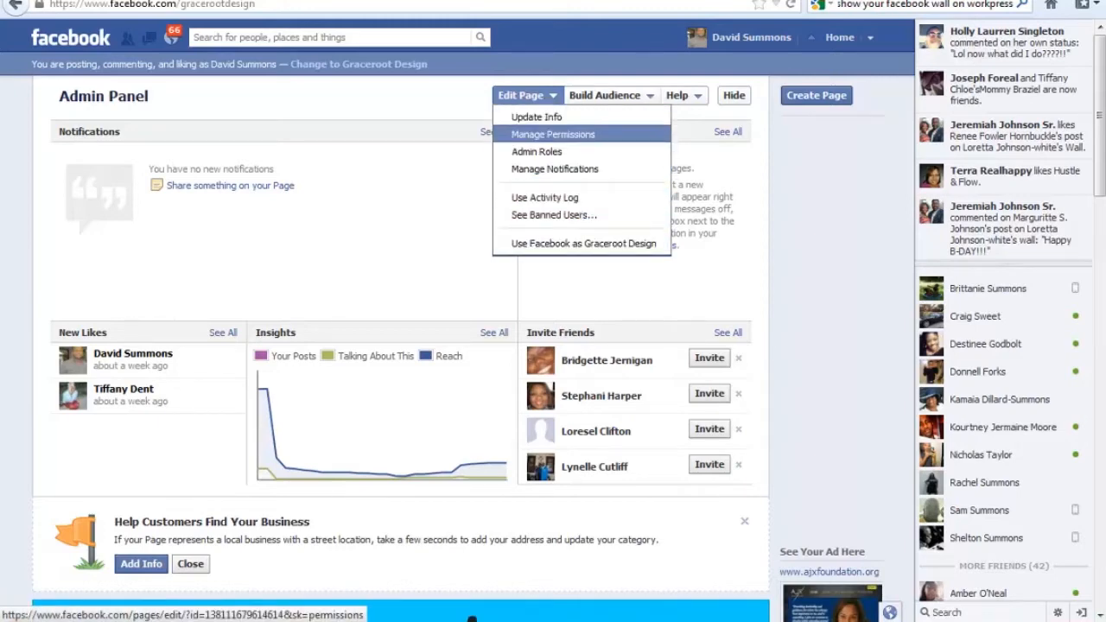
left_click(536, 117)
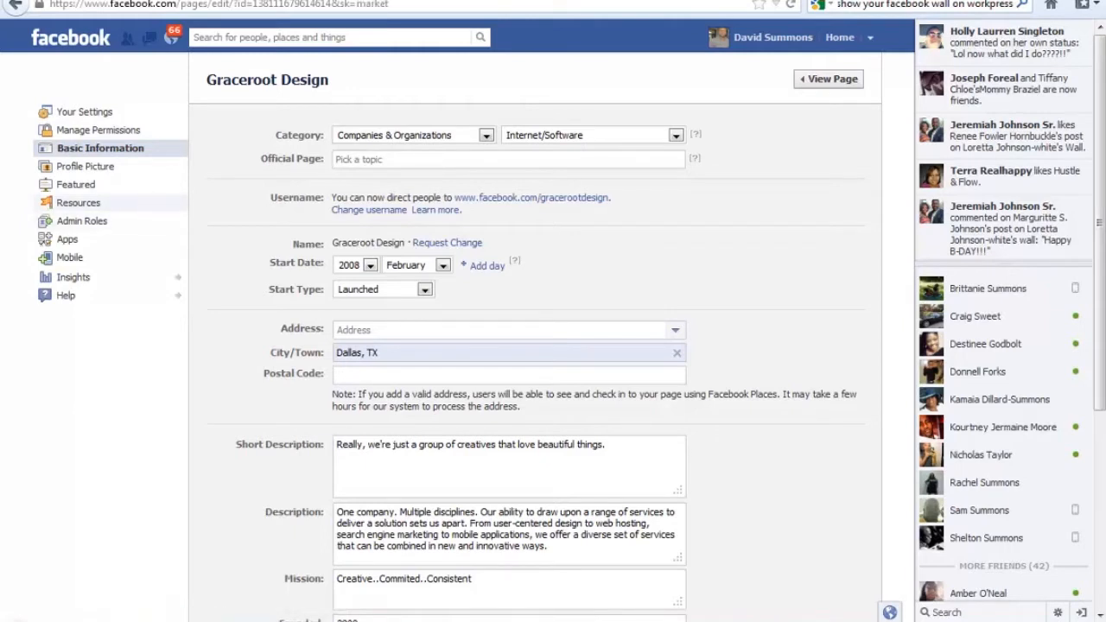
From the Resources settings, follow Use social plugins to the Facebook Developers Social Plugins docs
left_click(77, 202)
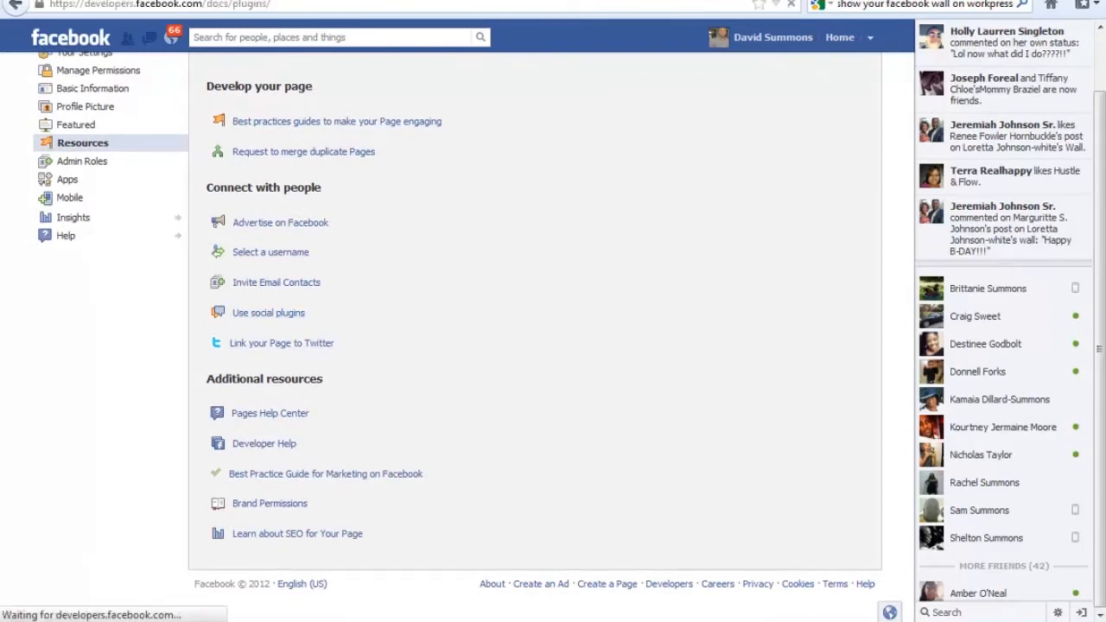
left_click(268, 311)
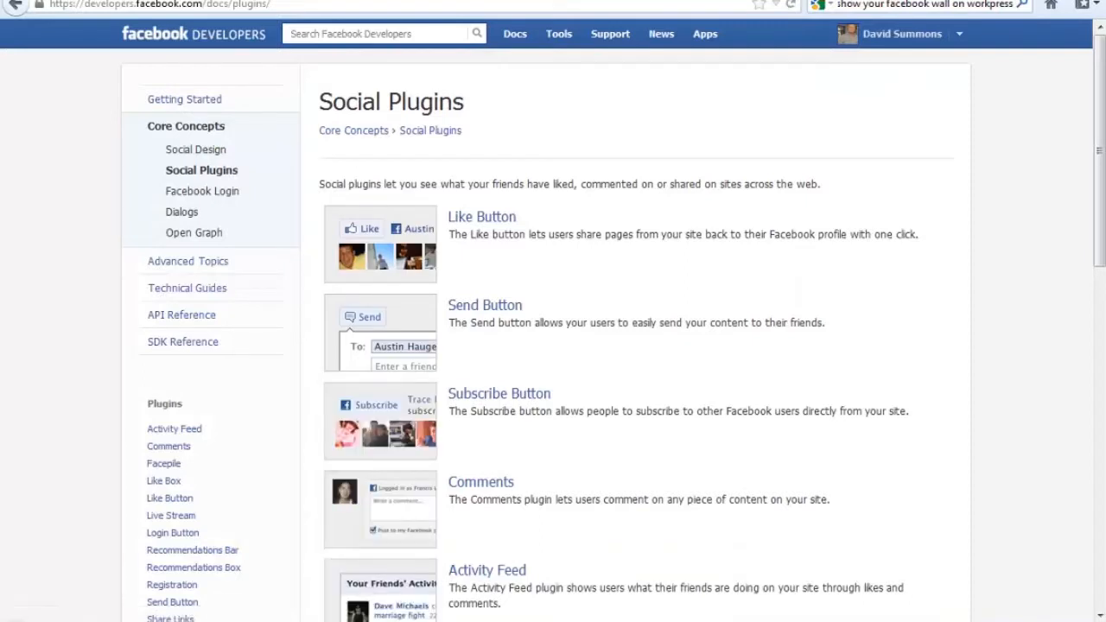
Pick Like Box from the Social Plugins list to reach its reference and configurator
scroll("down", 3)
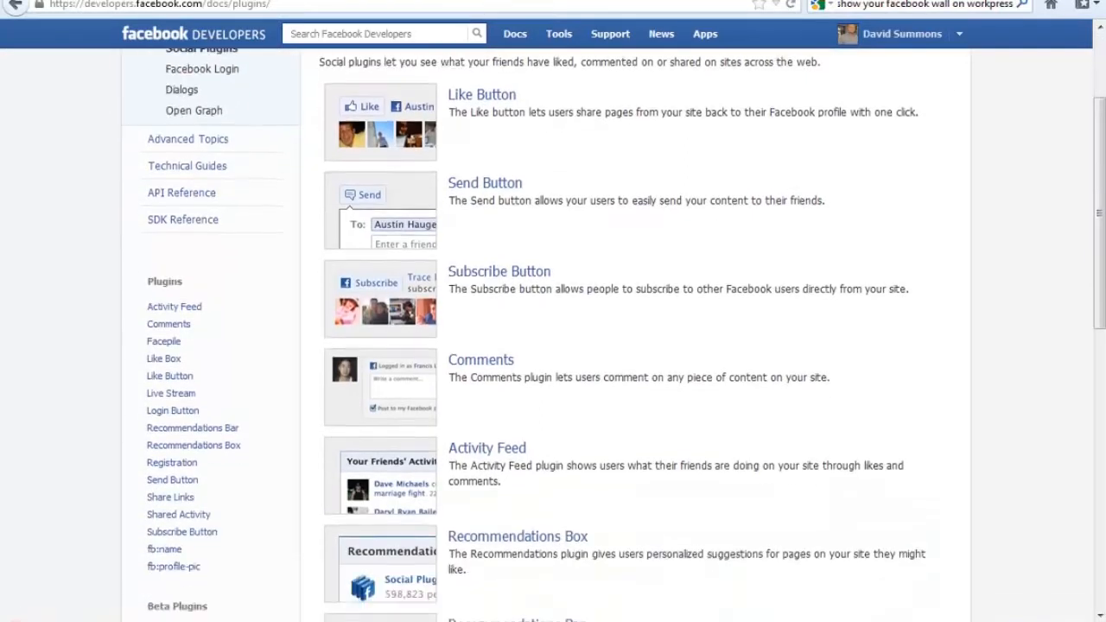
scroll("down", 3)
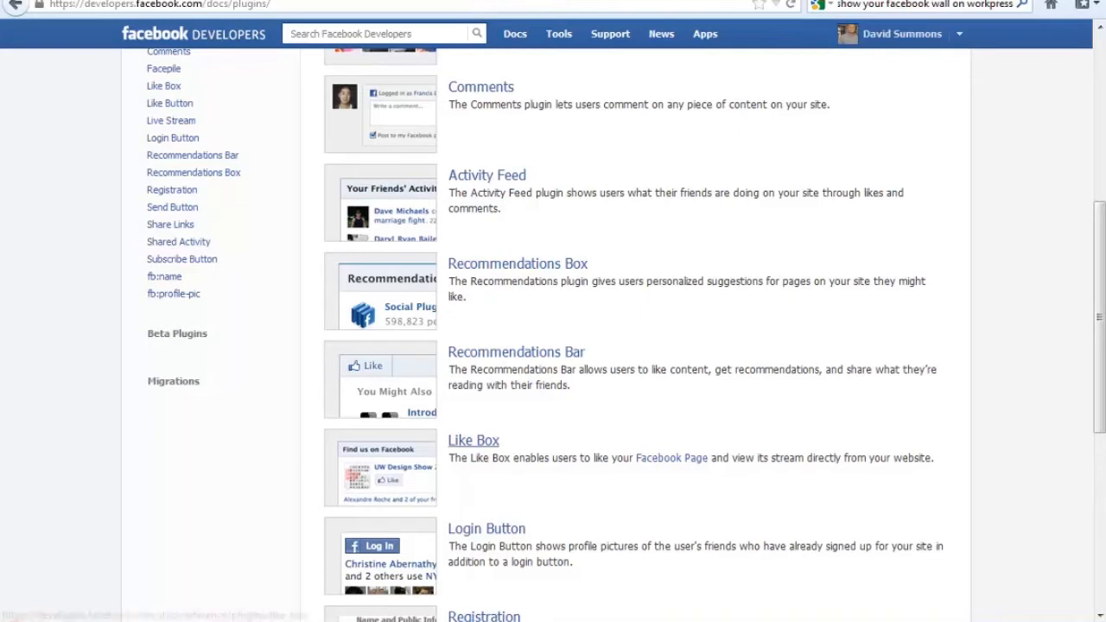
left_click(473, 440)
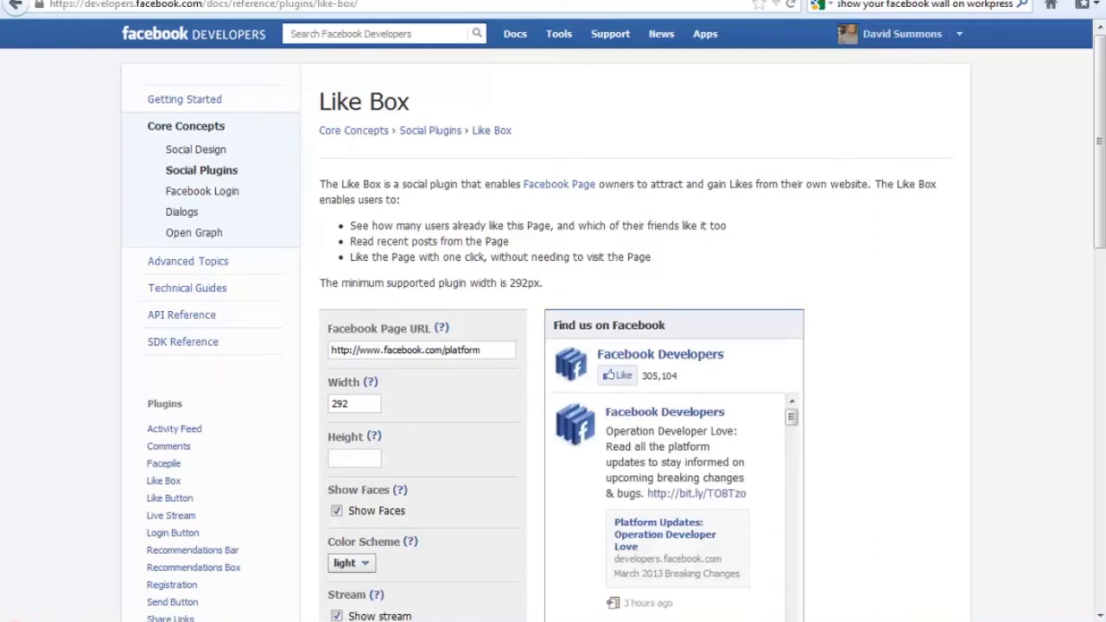
Replace 'platform' in the Facebook Page URL with gracerootdesign so the preview shows that page
double_click(475, 349)
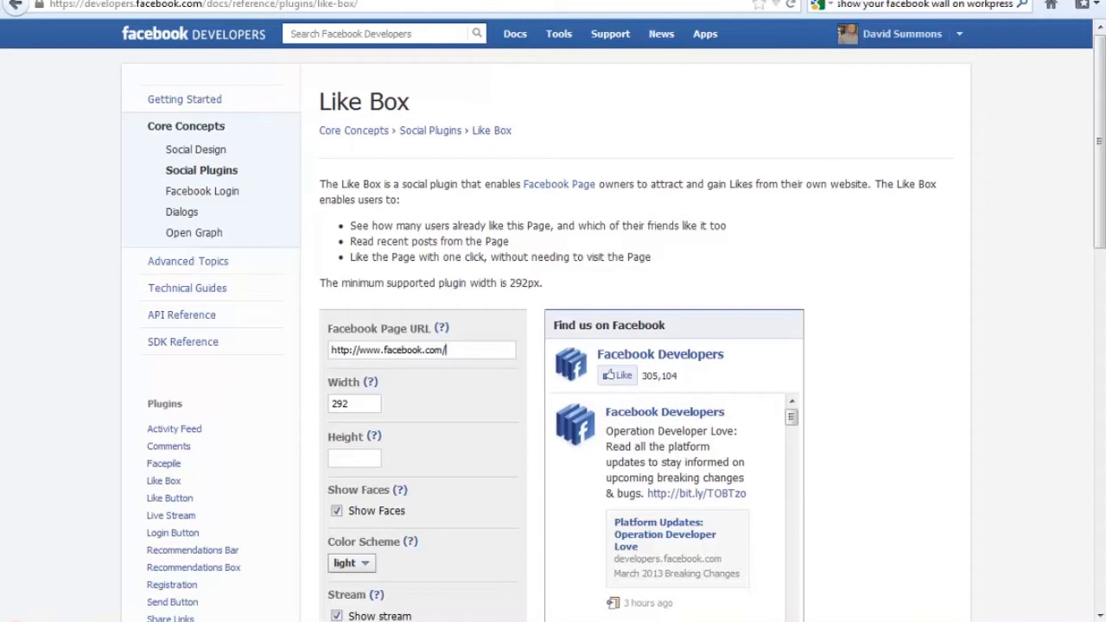
type("g")
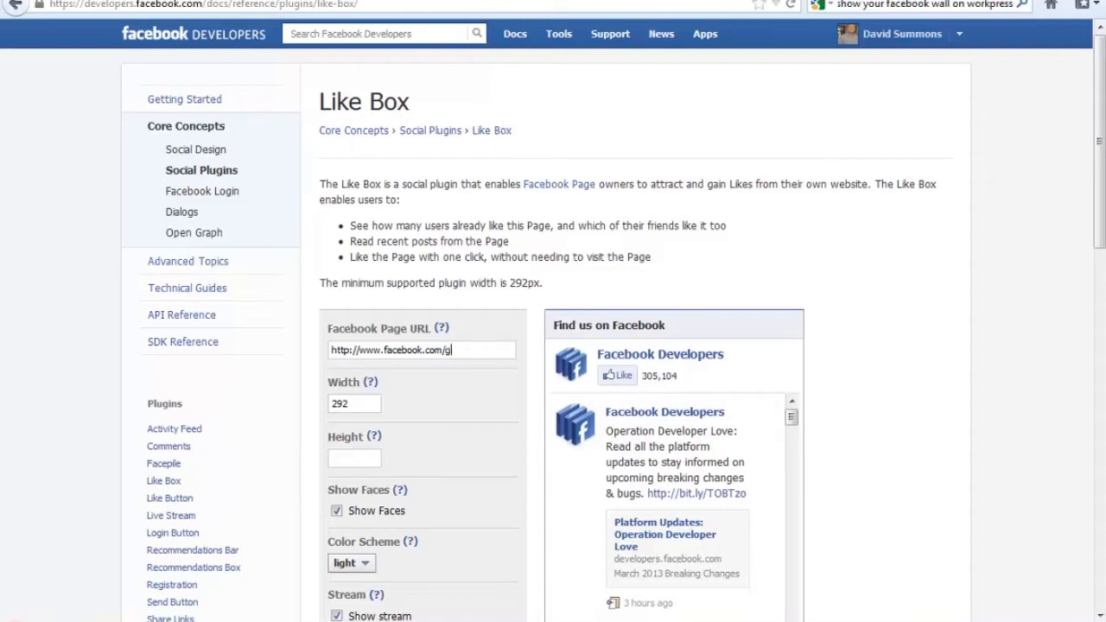
type("raceroot")
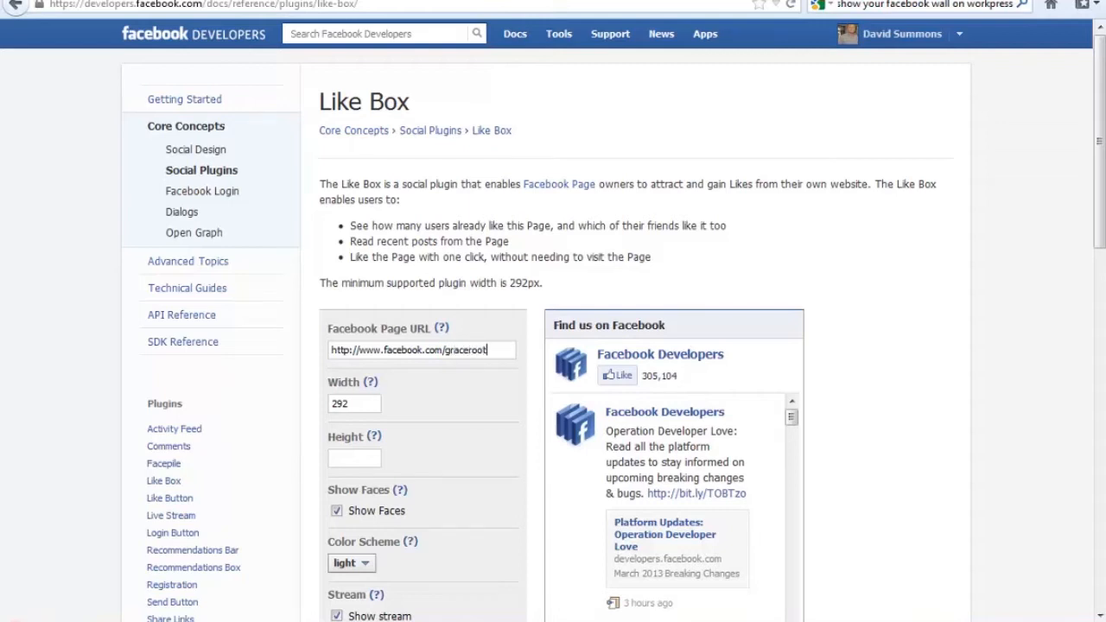
type("design")
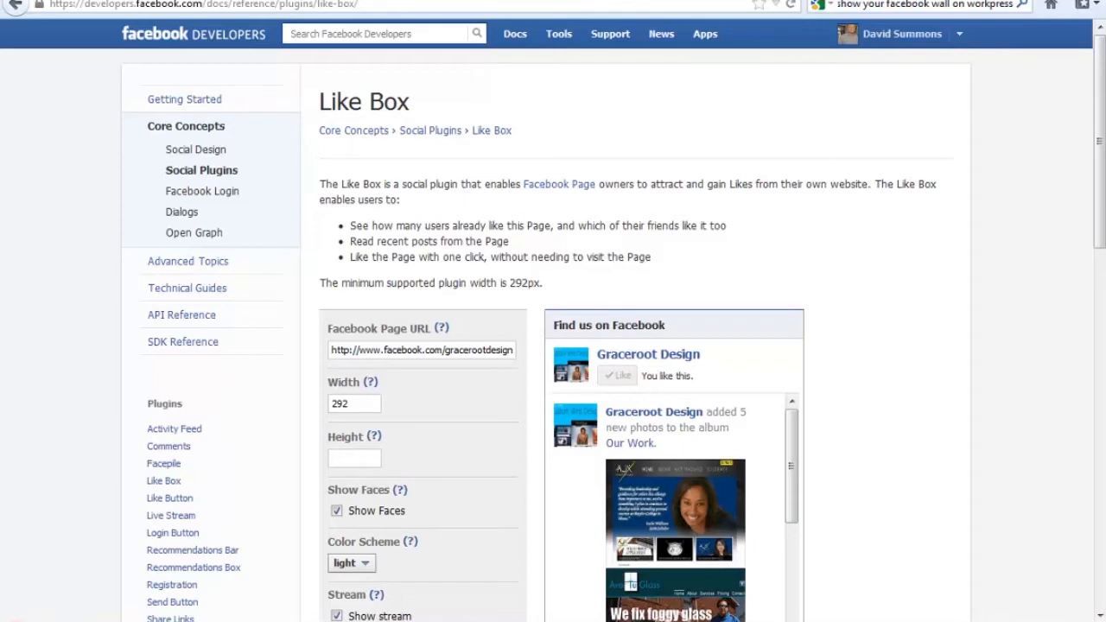
Uncheck Show Faces and try the dark color scheme before settling on light
scroll("down", 3)
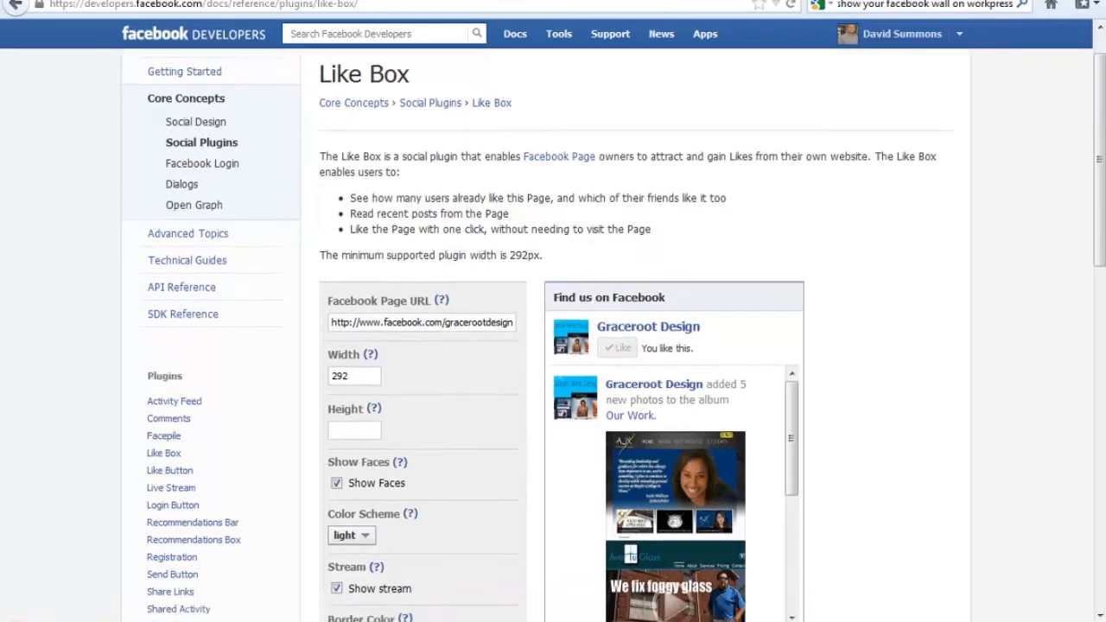
scroll("down", 3)
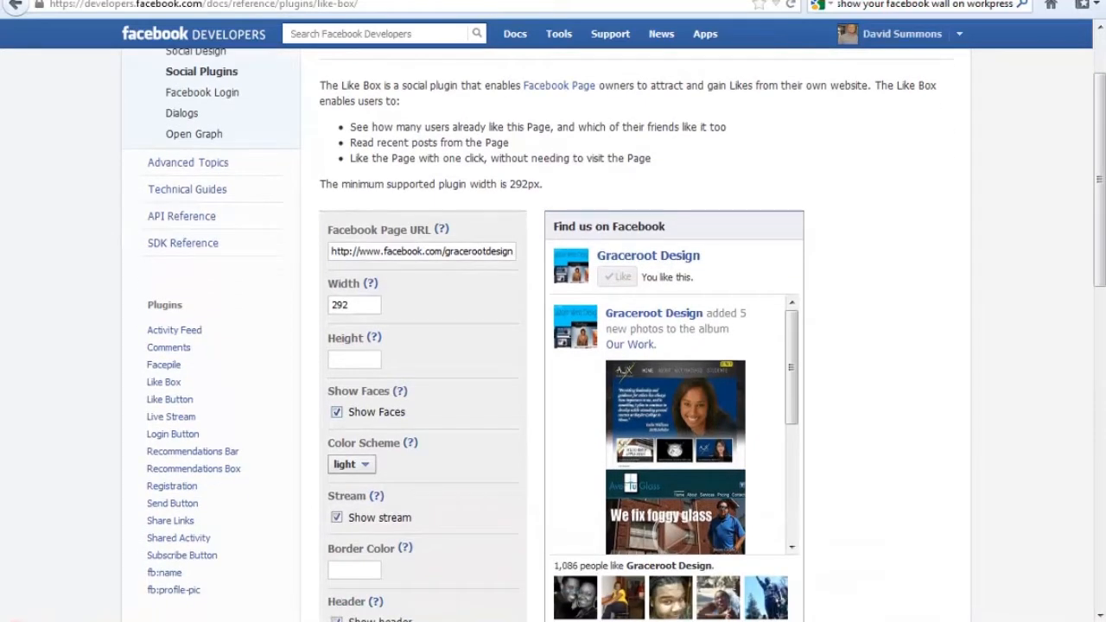
scroll("down", 3)
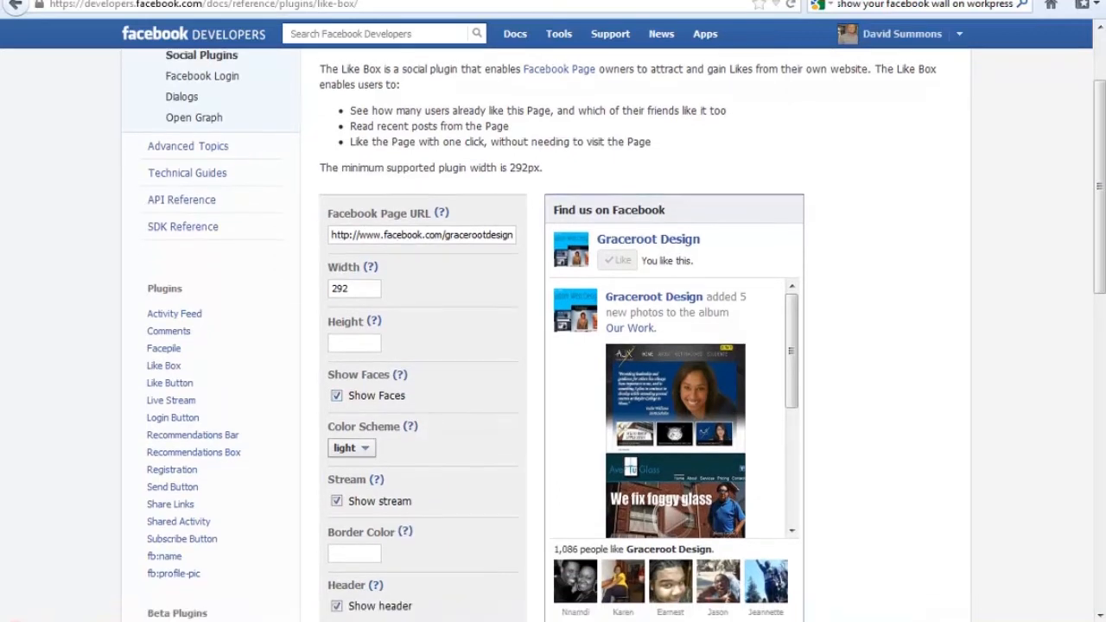
scroll("down", 3)
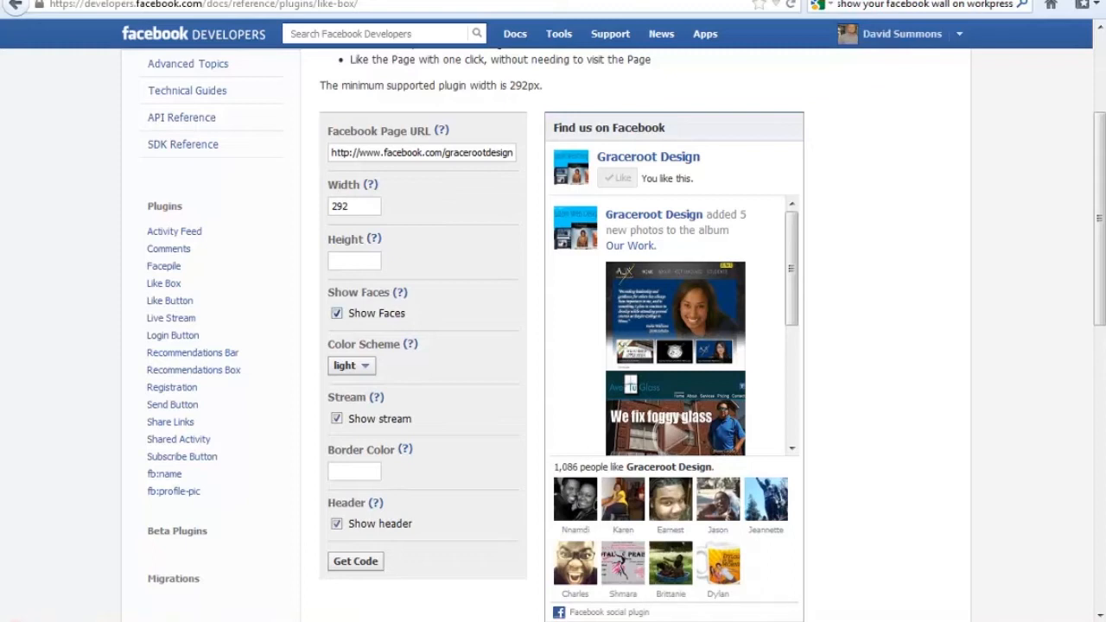
left_click(335, 313)
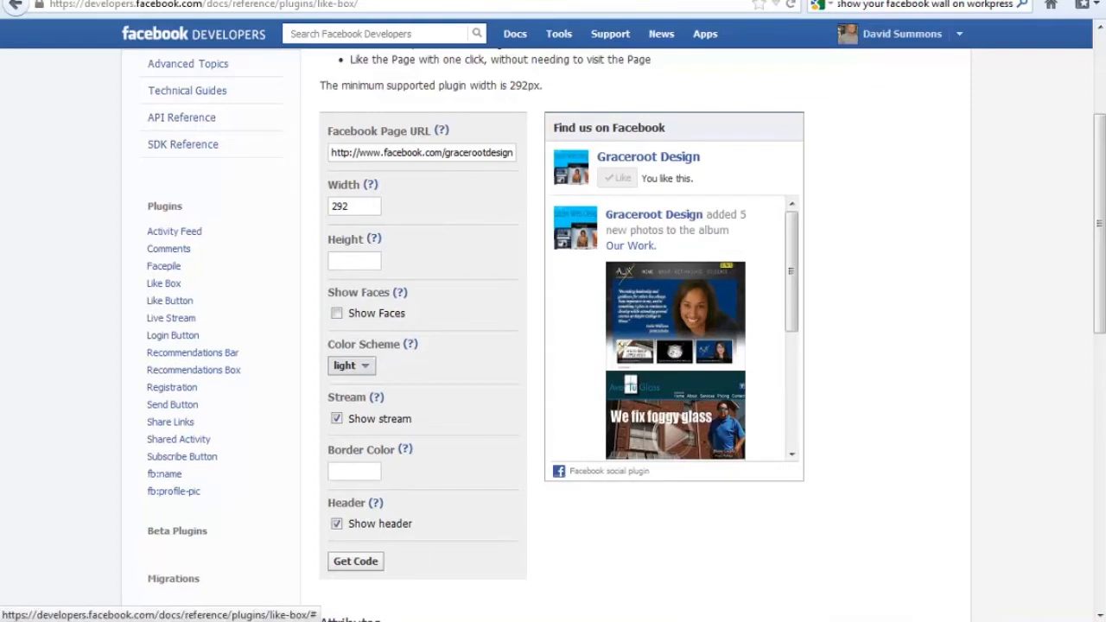
left_click(350, 367)
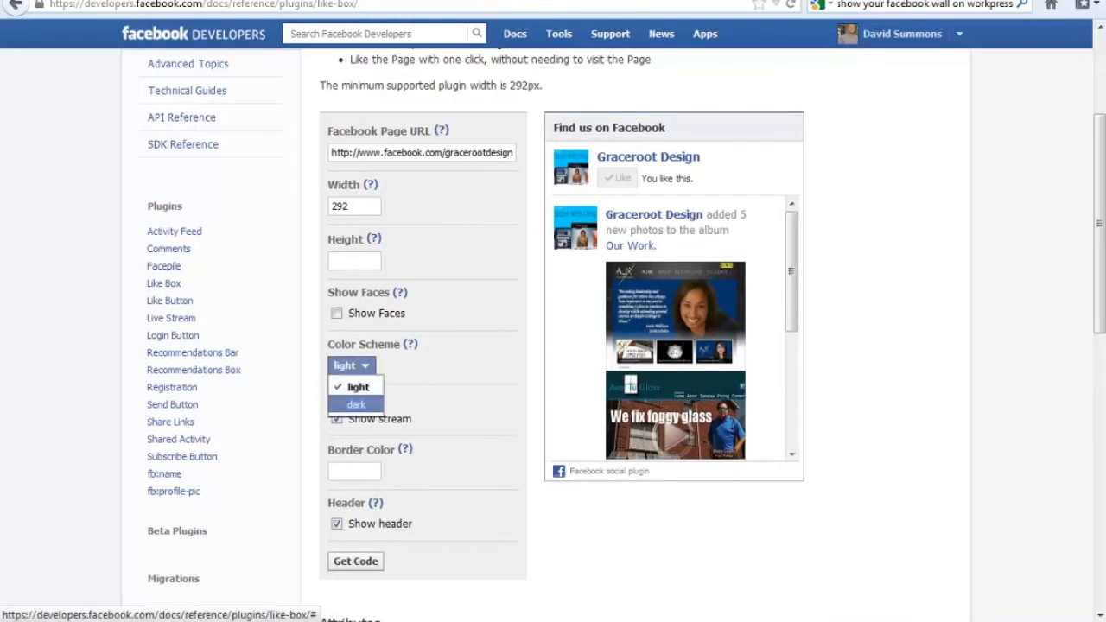
left_click(356, 405)
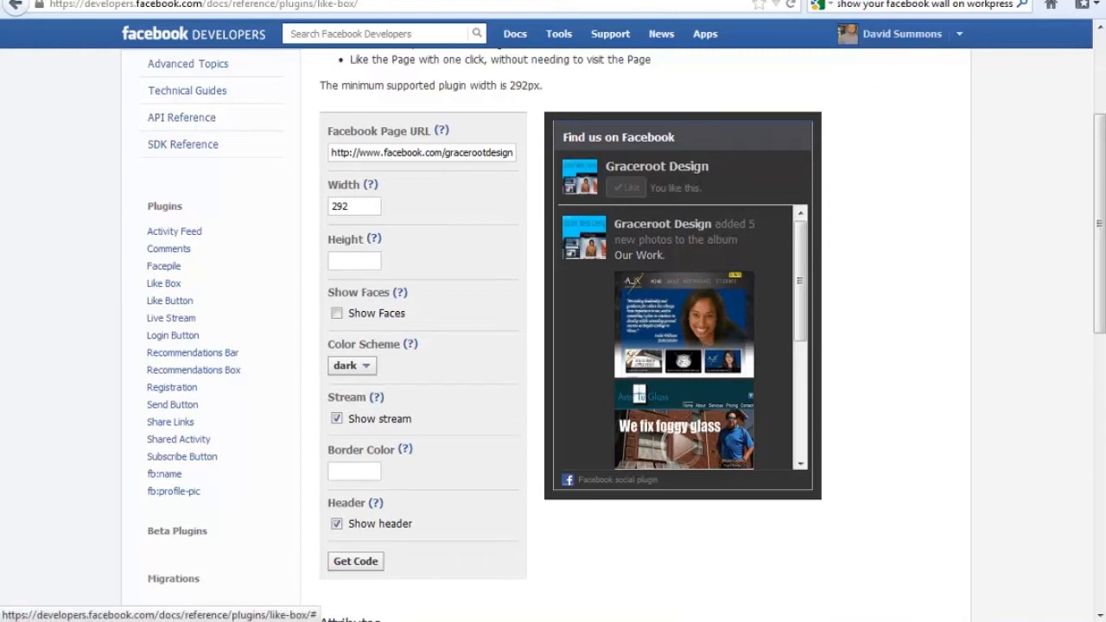
left_click(349, 365)
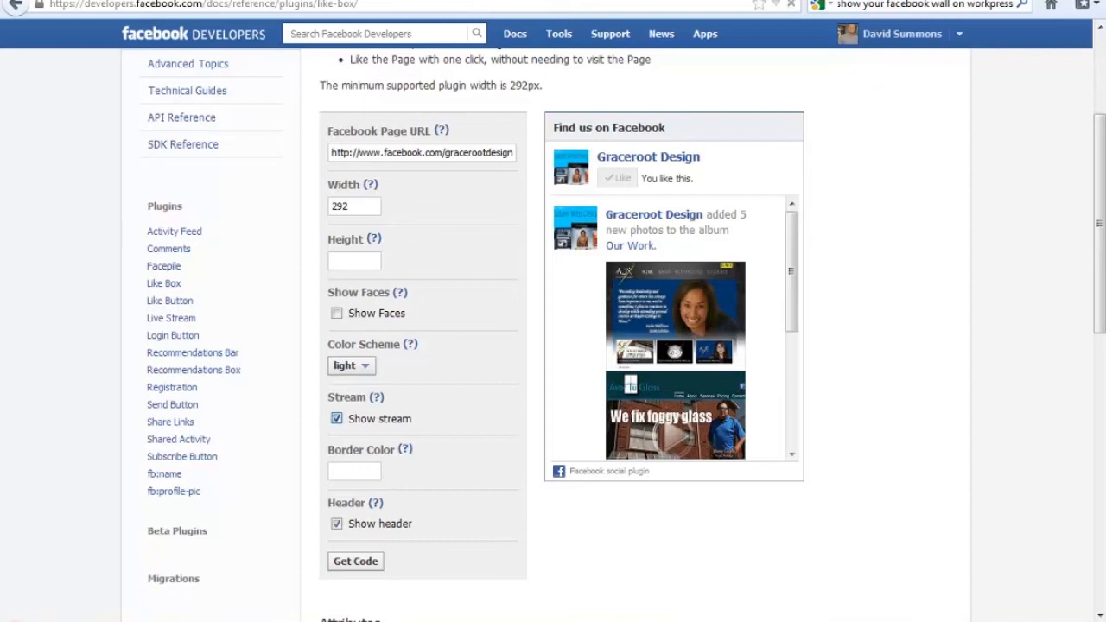
Toggle Show stream off and back on, then review the attributes reference below
left_click(335, 418)
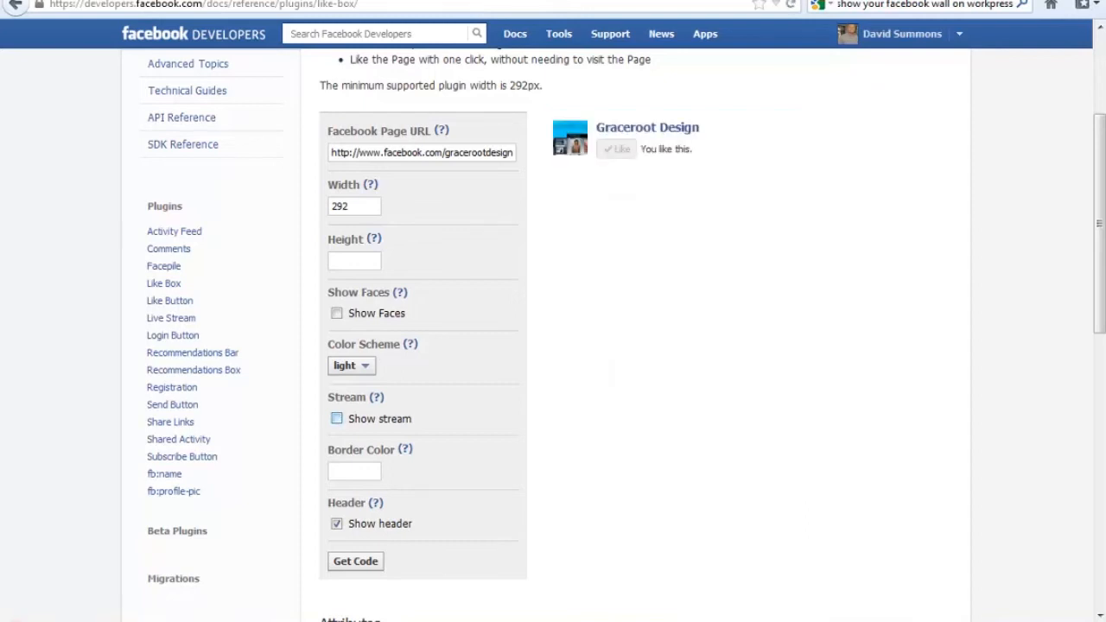
left_click(335, 418)
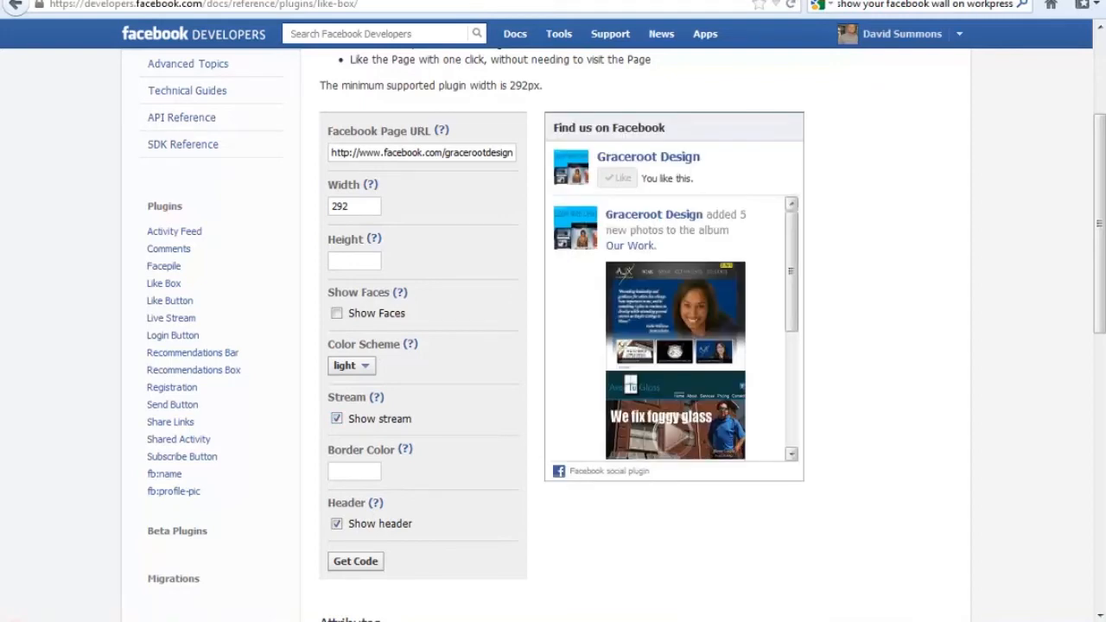
scroll("down", 3)
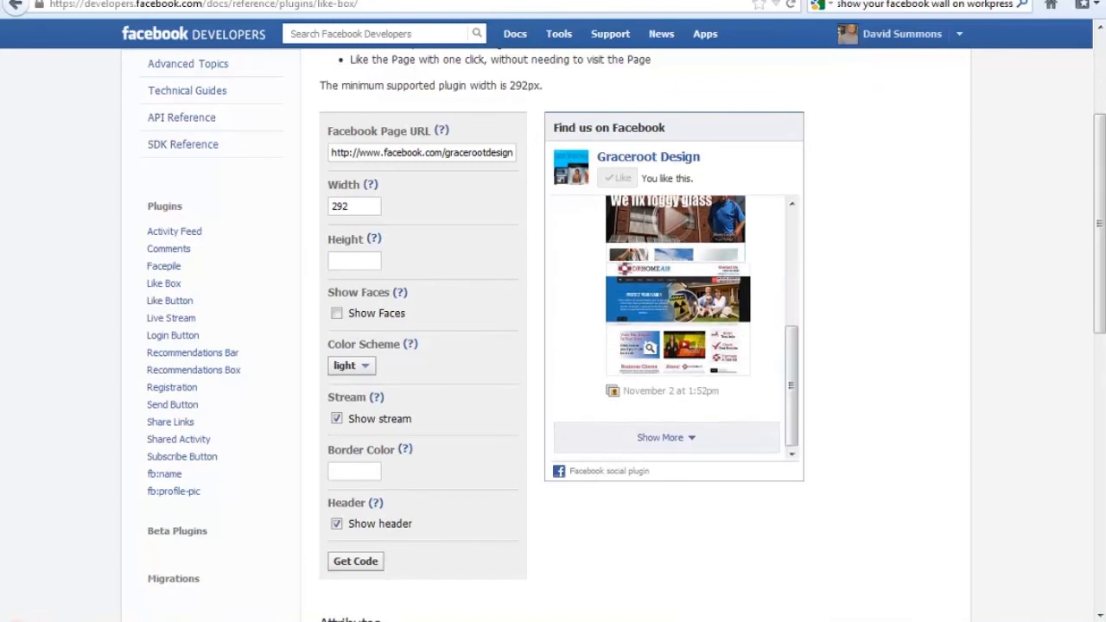
scroll("down", 3)
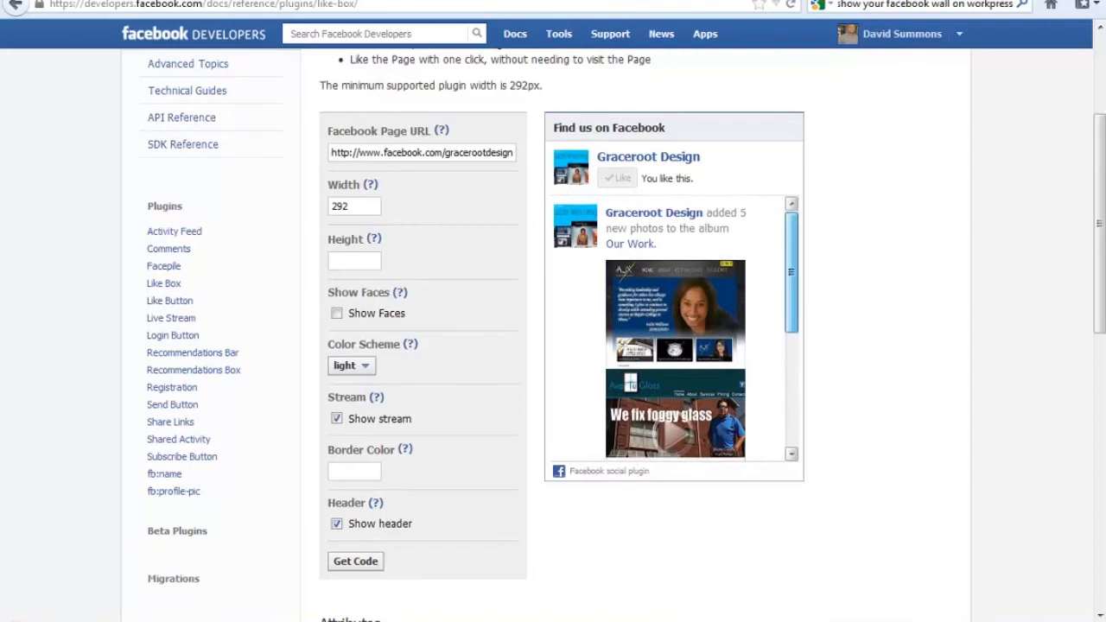
scroll("down", 3)
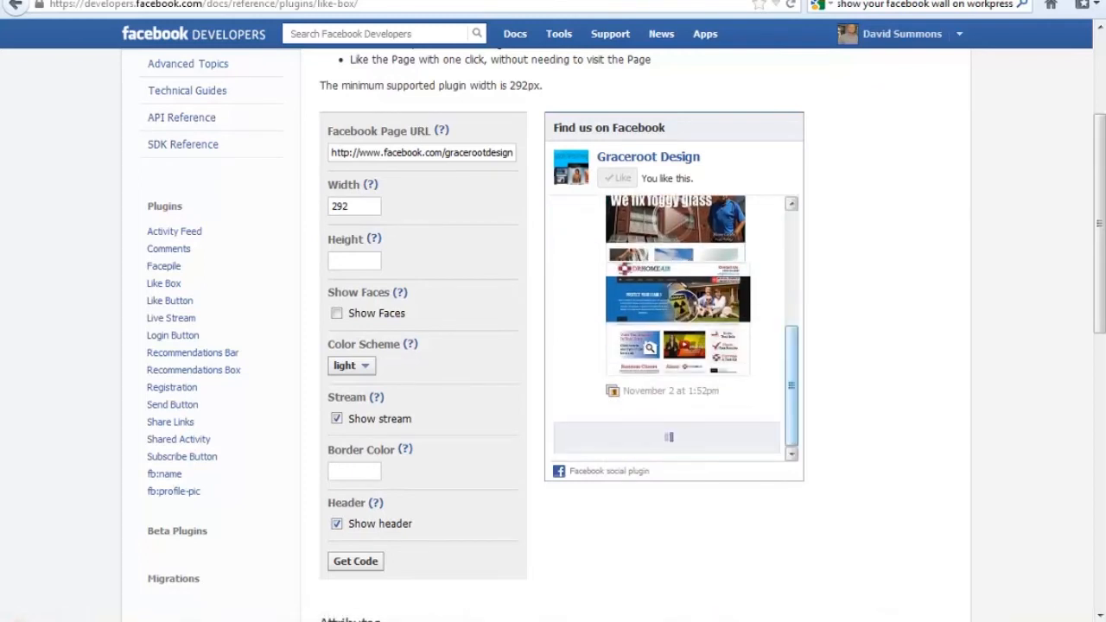
scroll("down", 3)
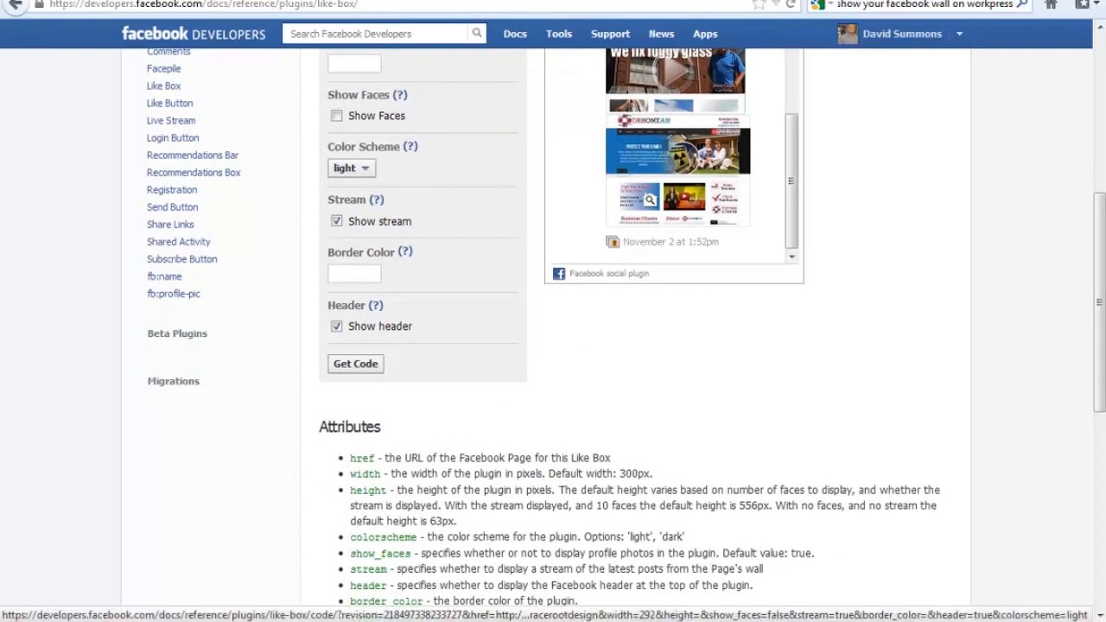
Generate the iframe embed code for the Graceroot Design Like Box via Get Code
left_click(356, 363)
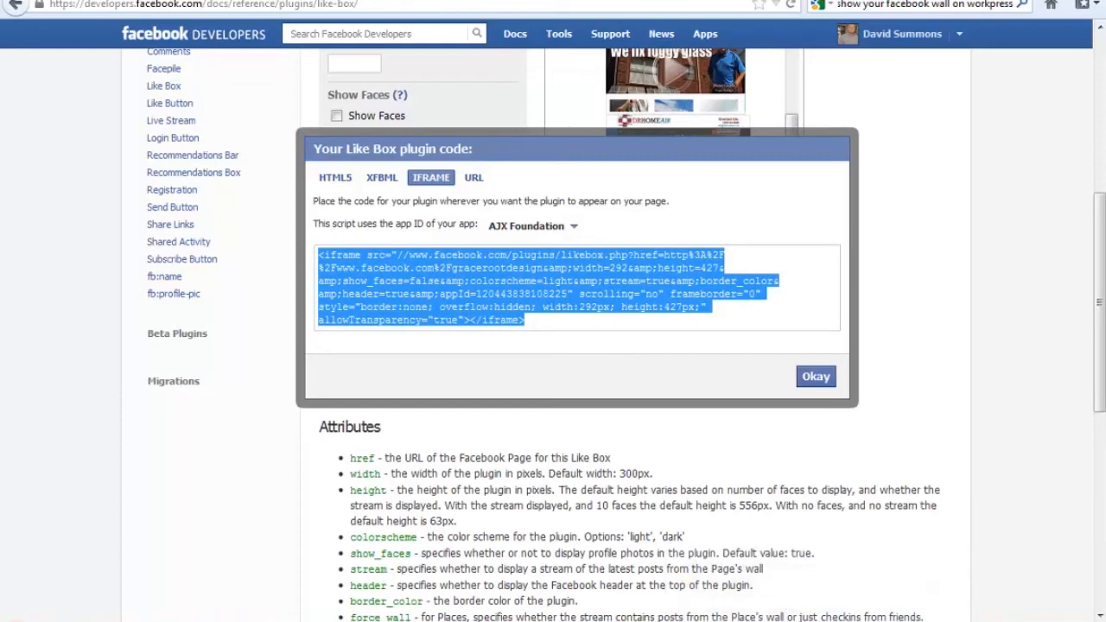
mouse_move(173, 294)
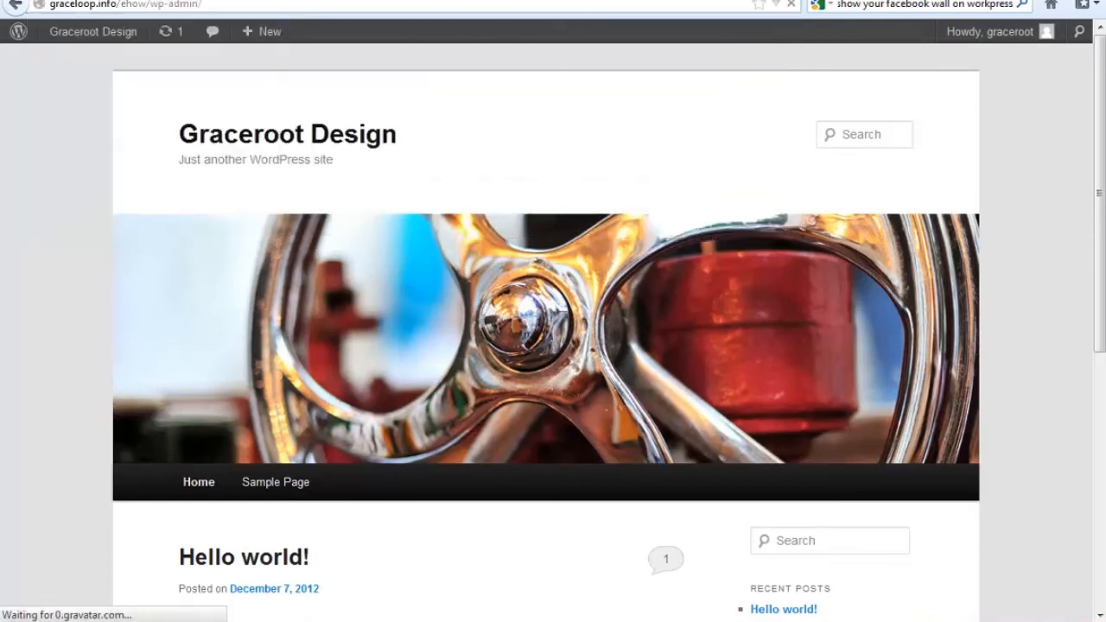
From the Dashboard go to Pages > All Pages and edit Sample Page
left_click(93, 32)
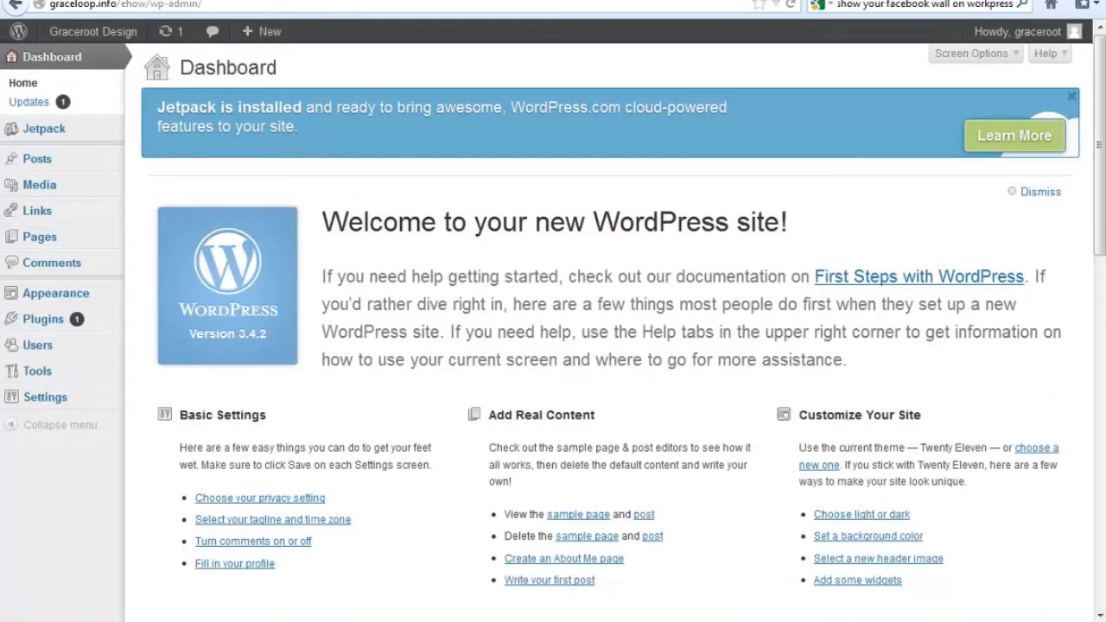
mouse_move(38, 235)
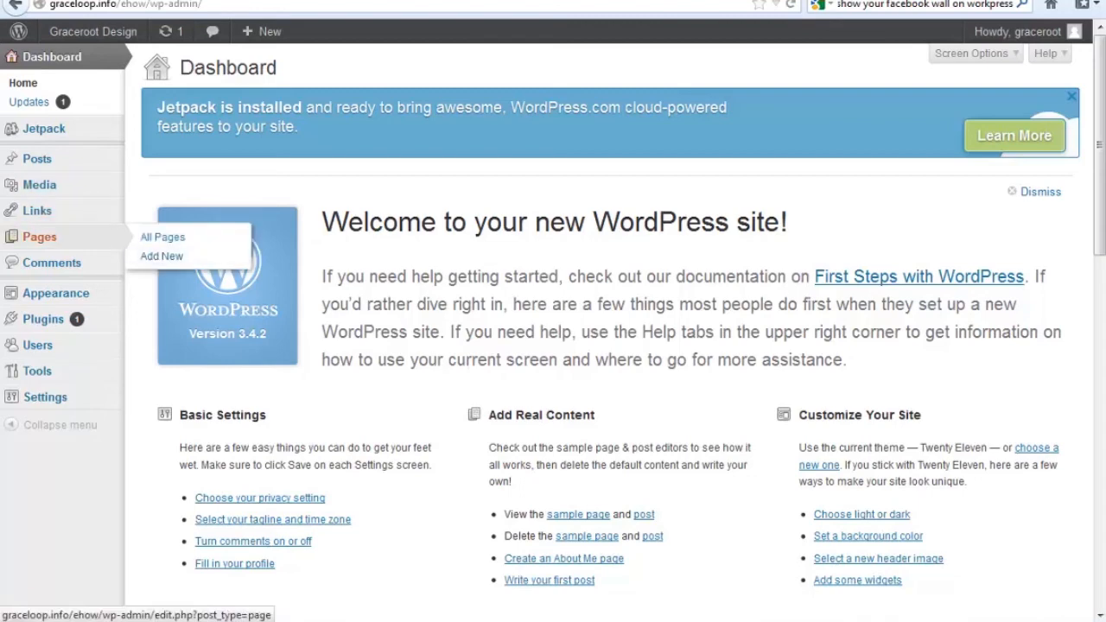
left_click(162, 237)
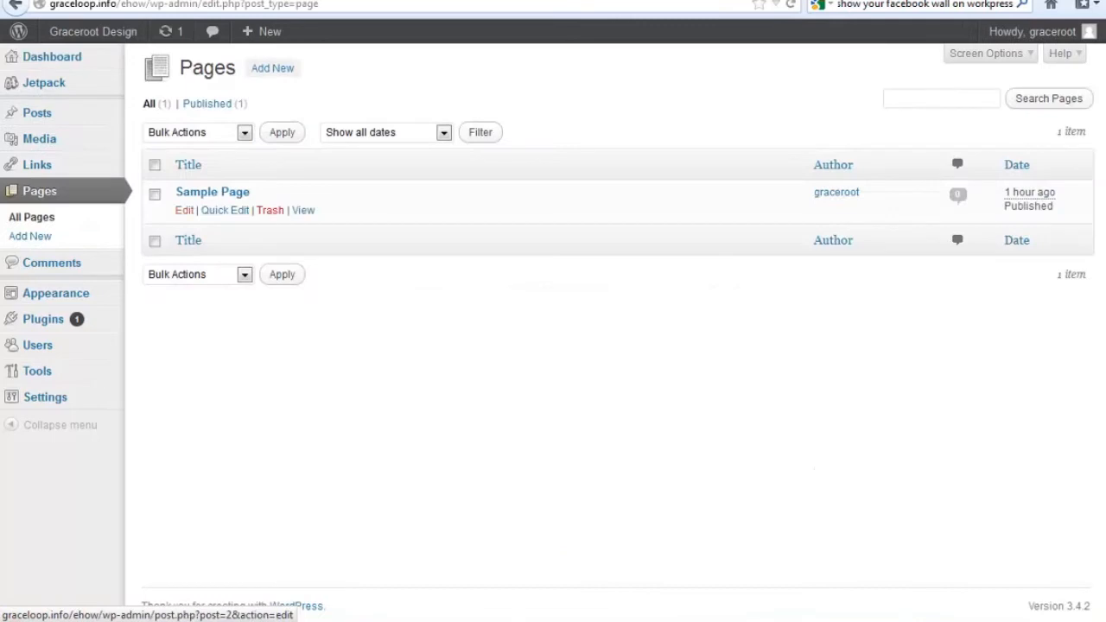
mouse_move(211, 190)
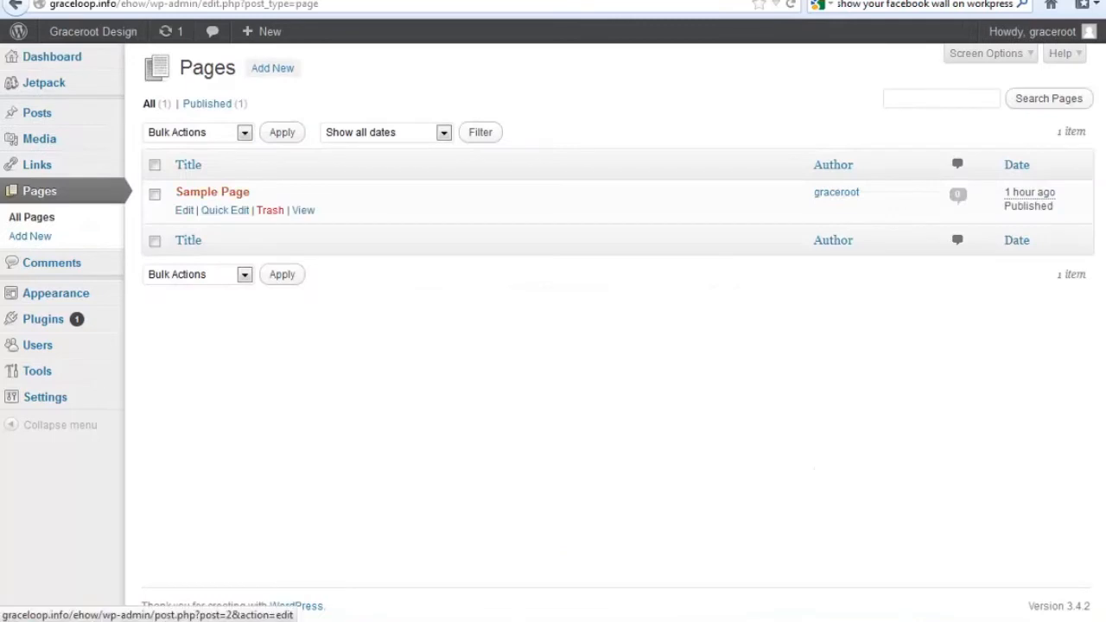
left_click(211, 190)
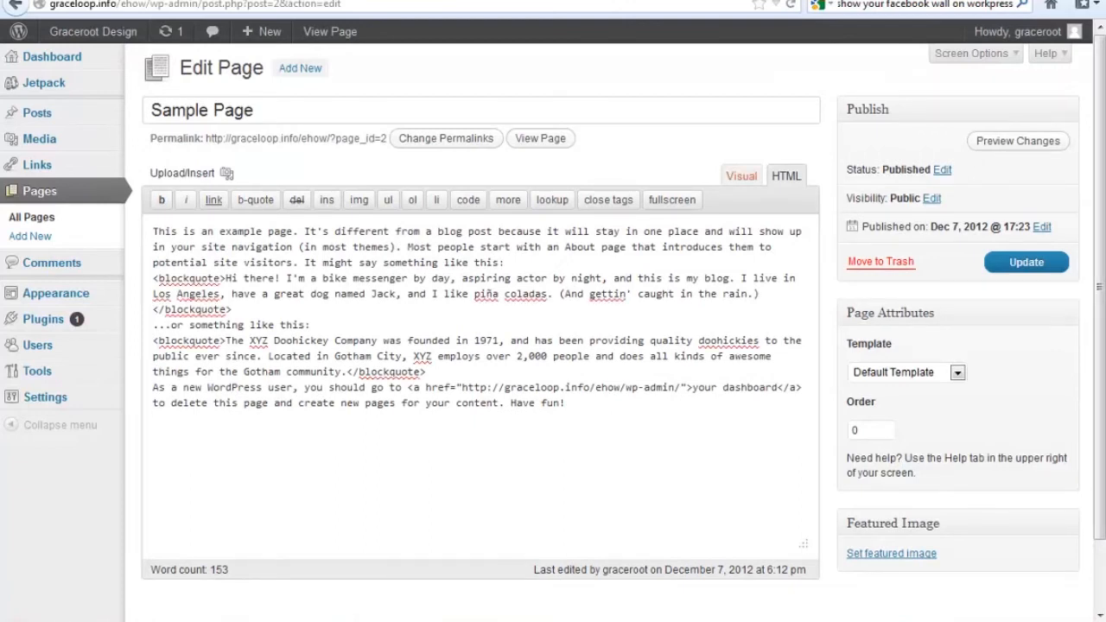
Paste the Like Box iframe at the end of the HTML content, Update, and view the live page
left_click(740, 176)
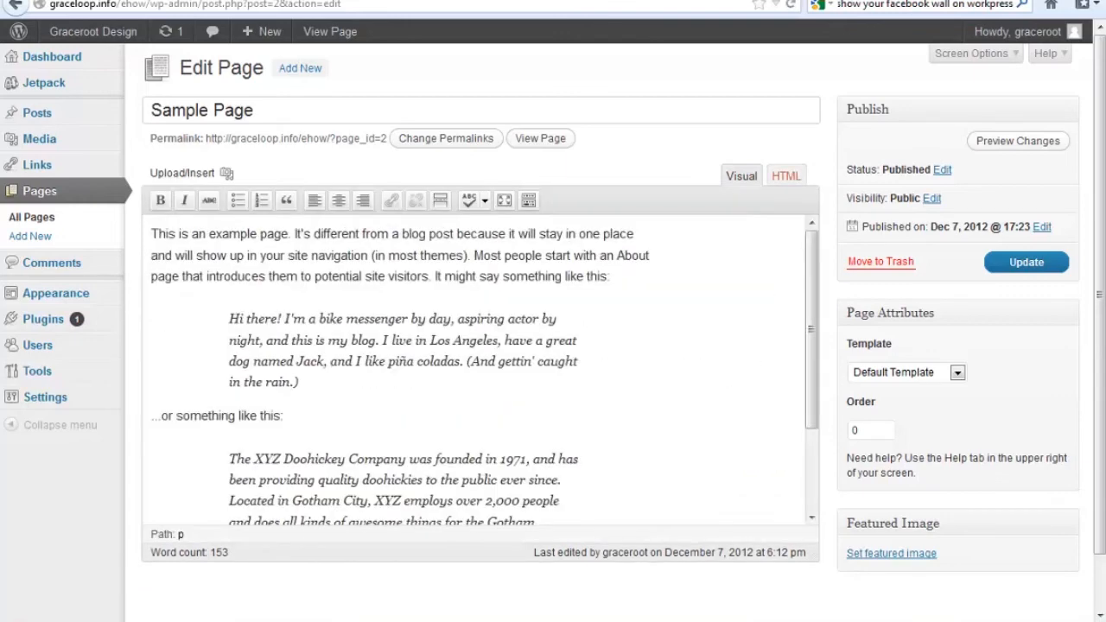
left_click(785, 174)
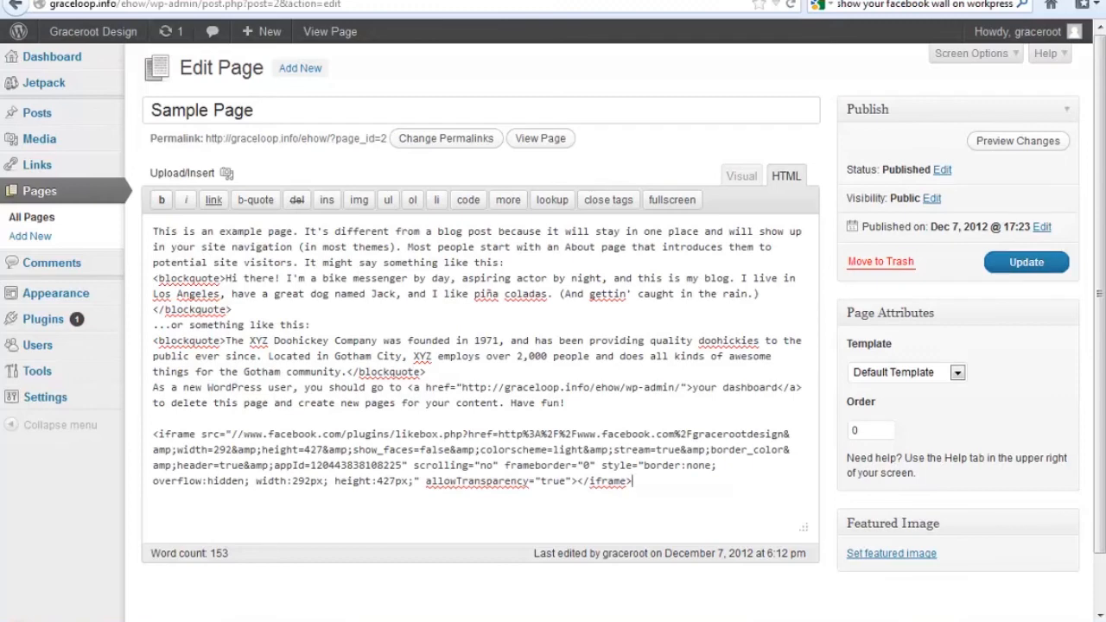
left_click(1027, 263)
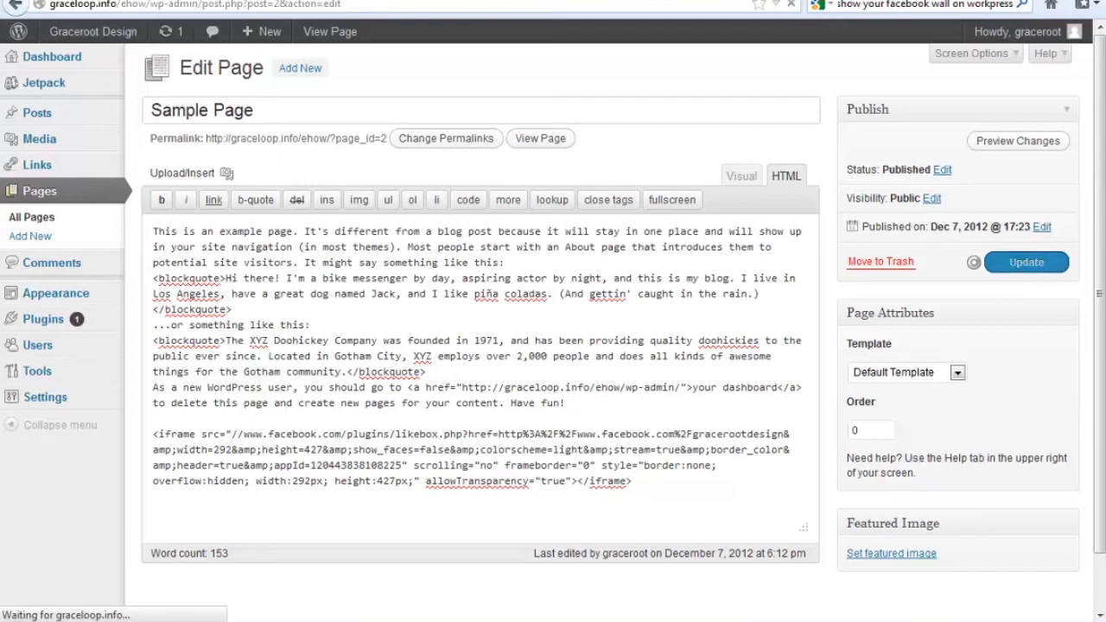
left_click(1026, 263)
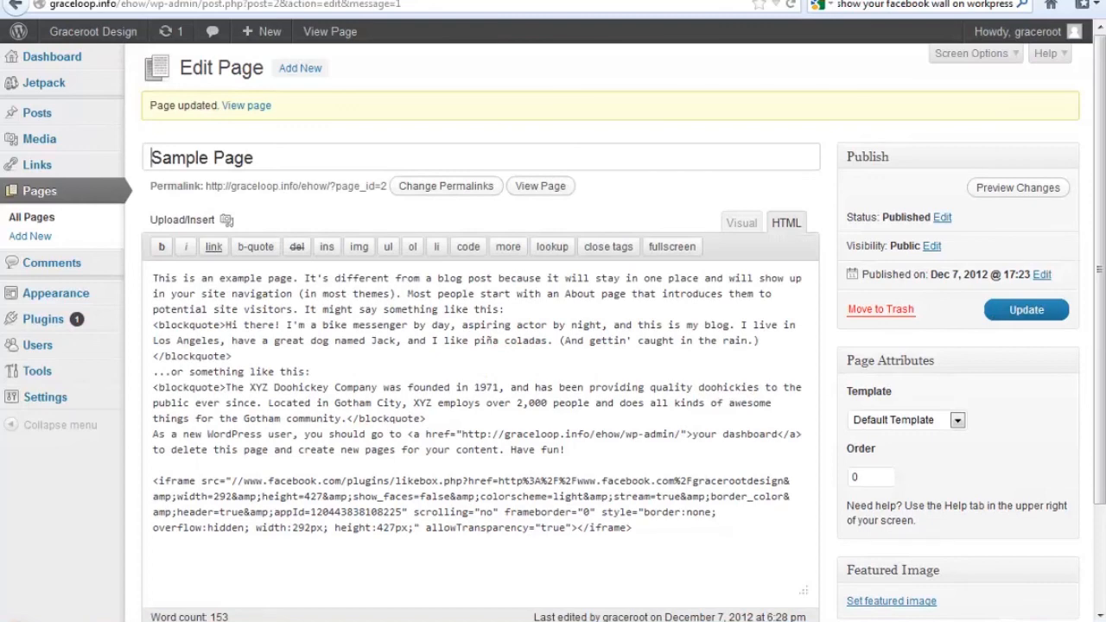
right_click(540, 187)
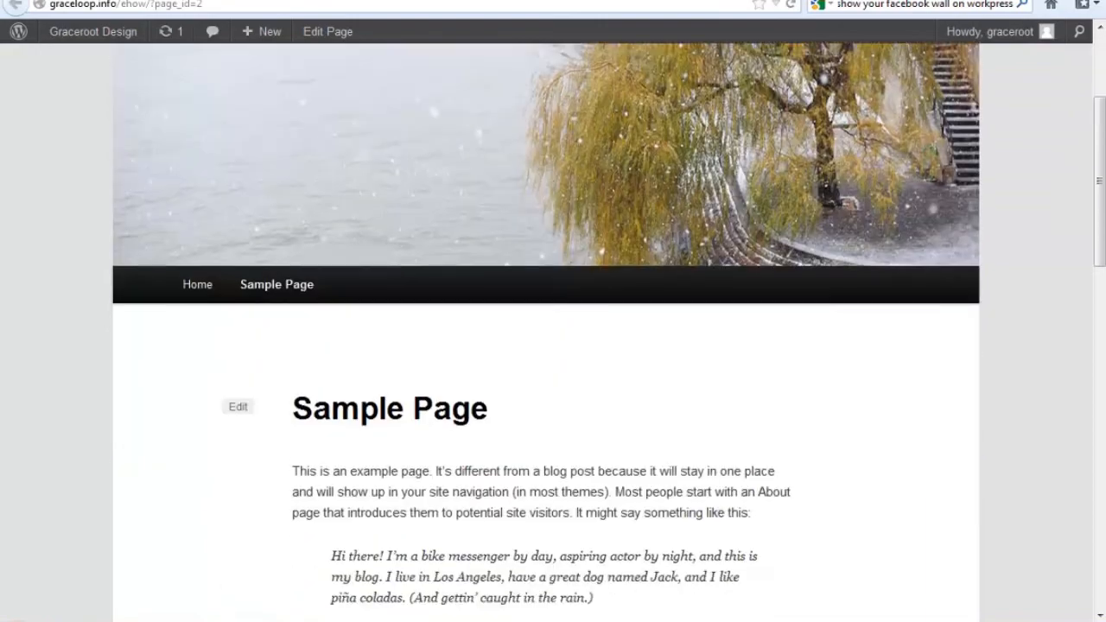
scroll("down", 3)
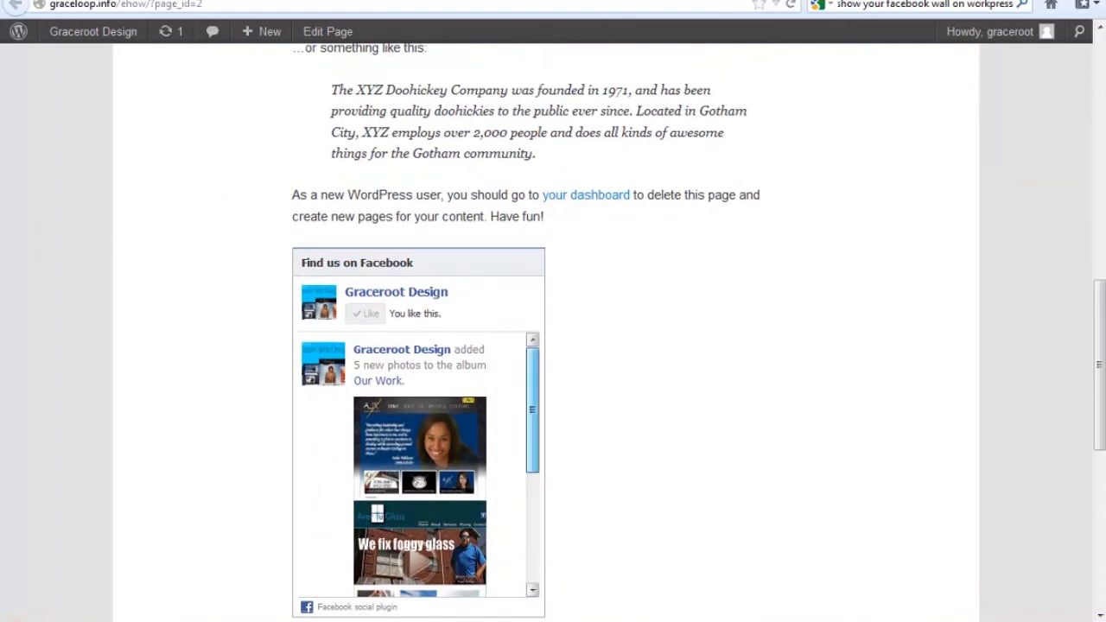
scroll("down", 3)
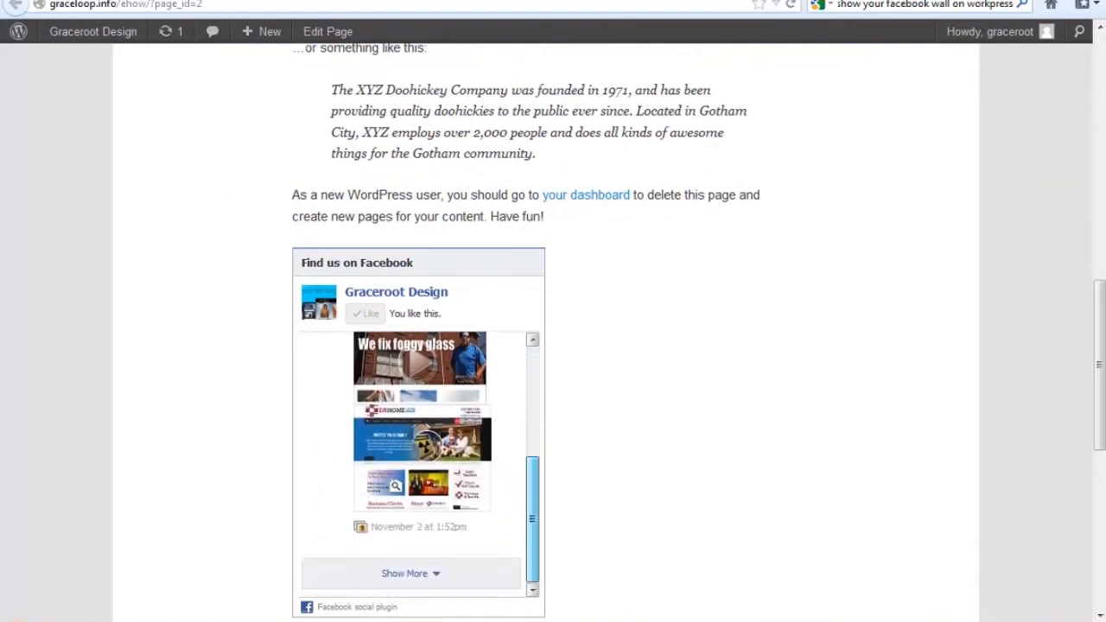